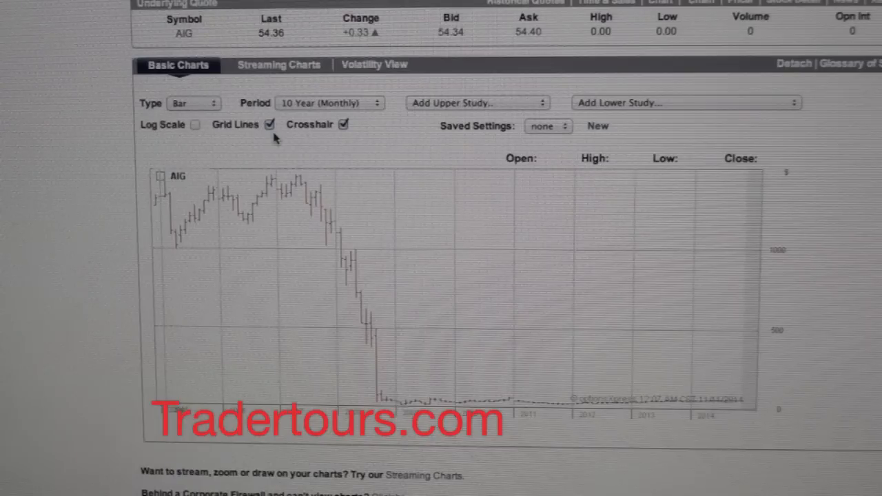
pyautogui.moveTo(209, 209)
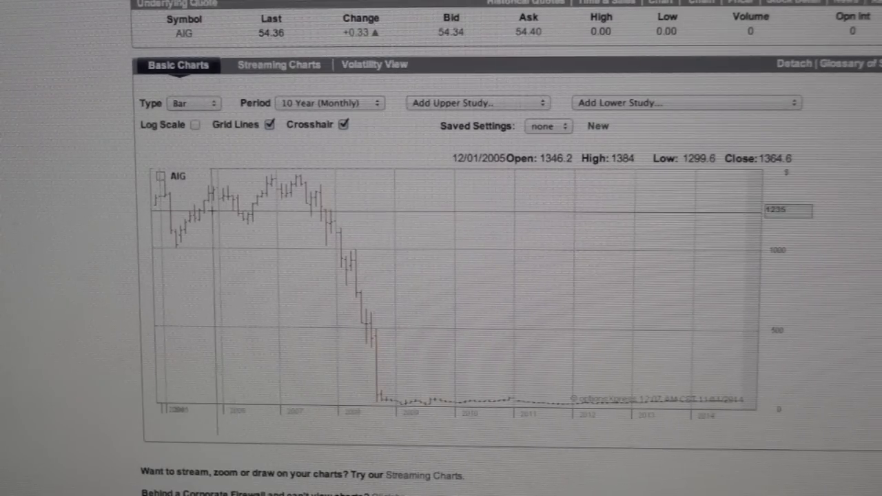
pyautogui.moveTo(241, 213)
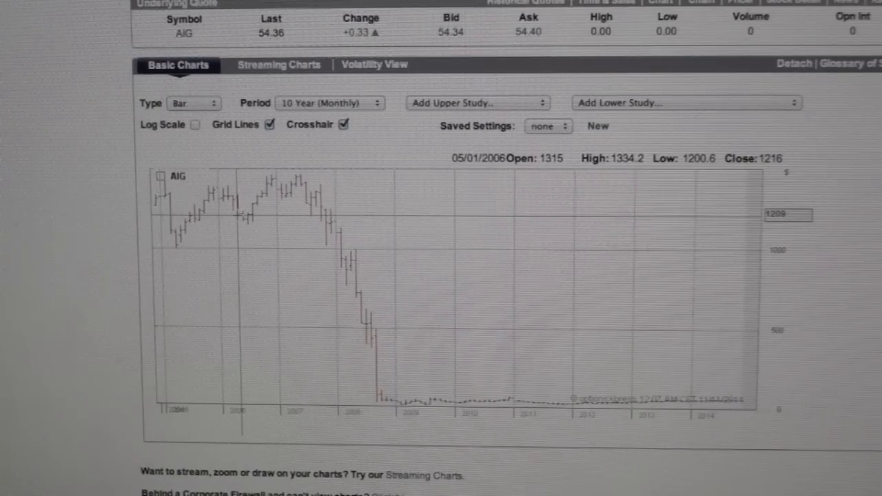
pyautogui.moveTo(243, 215)
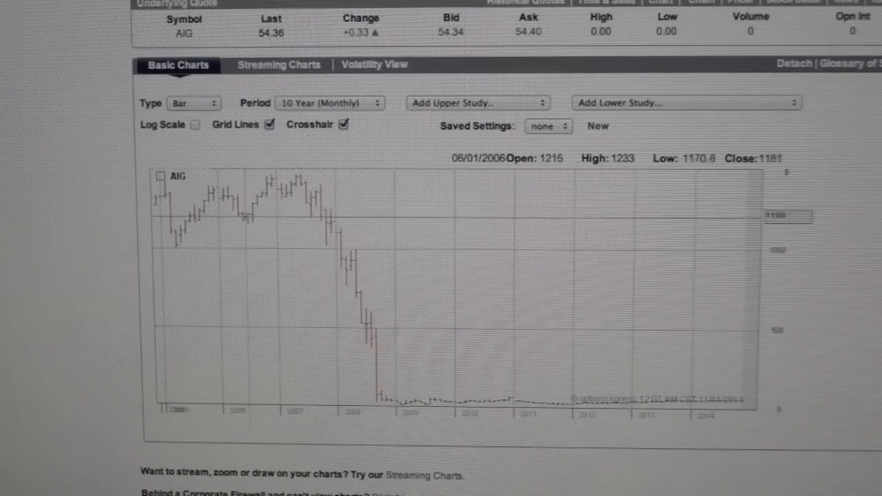
pyautogui.moveTo(273, 204)
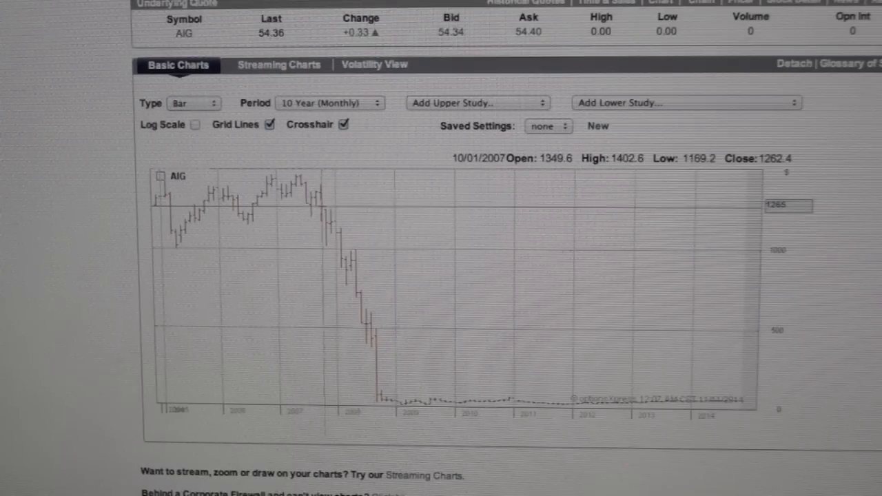
pyautogui.moveTo(323, 211)
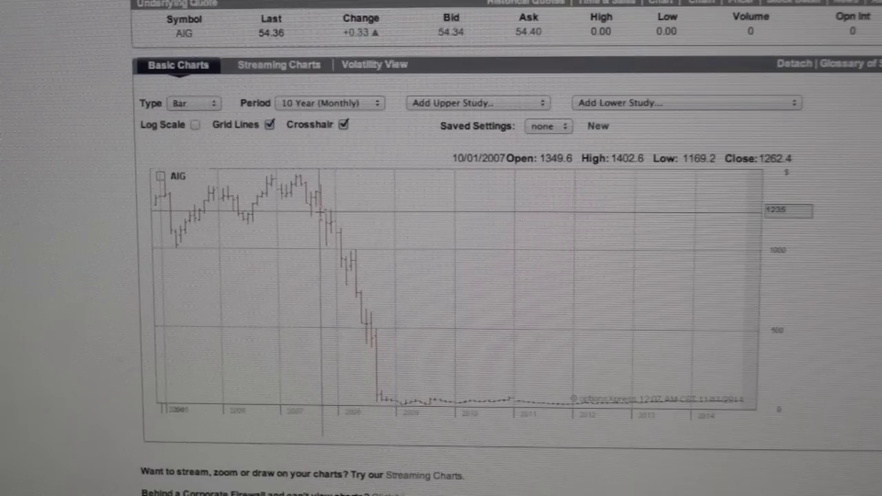
pyautogui.moveTo(318, 201)
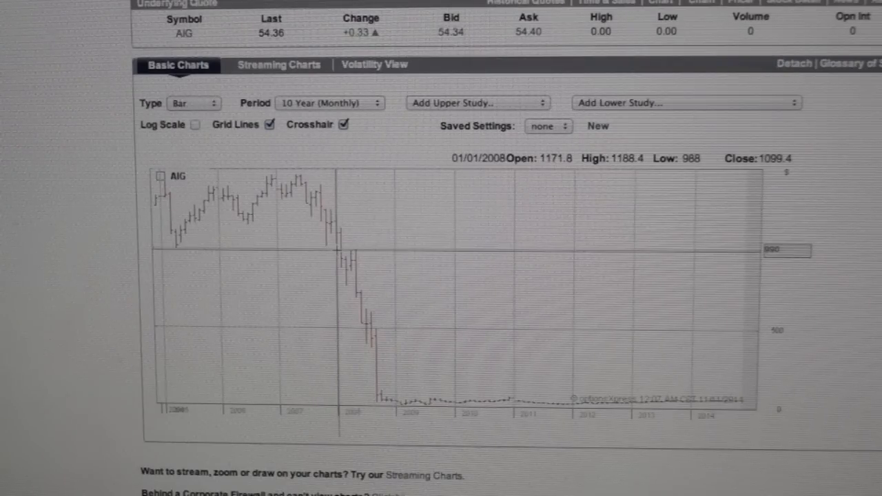
pyautogui.moveTo(199, 250)
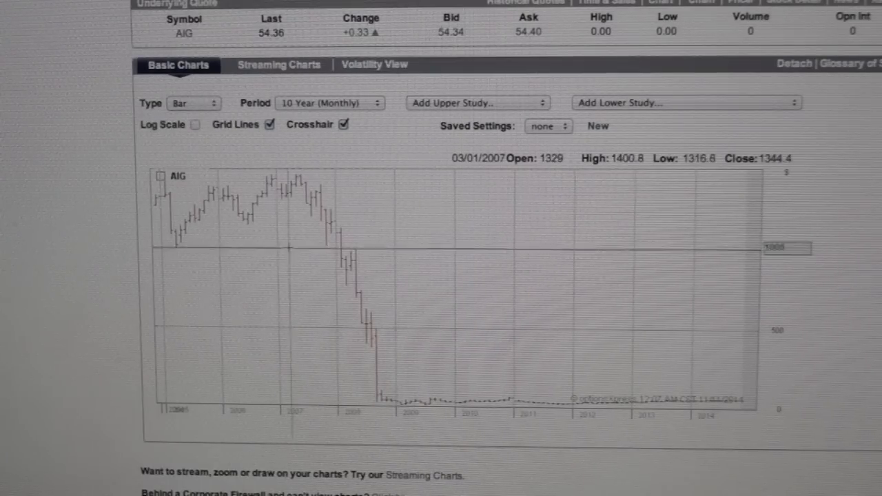
pyautogui.moveTo(329, 245)
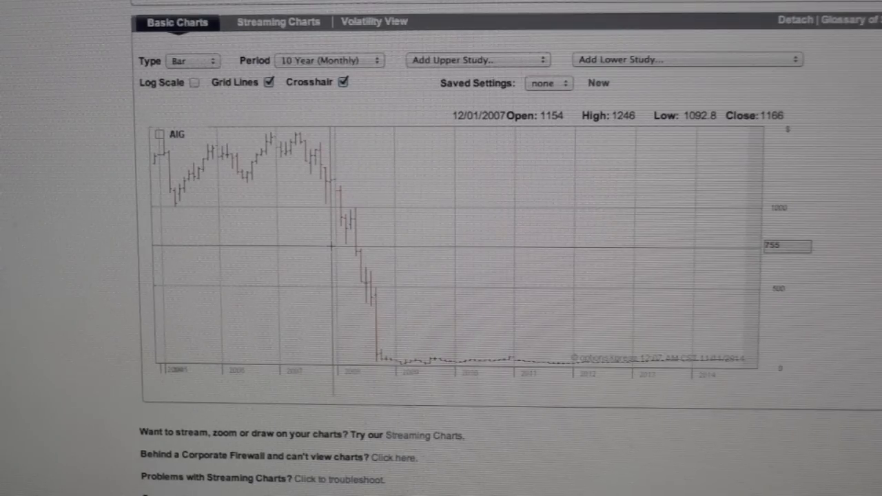
pyautogui.moveTo(332, 252)
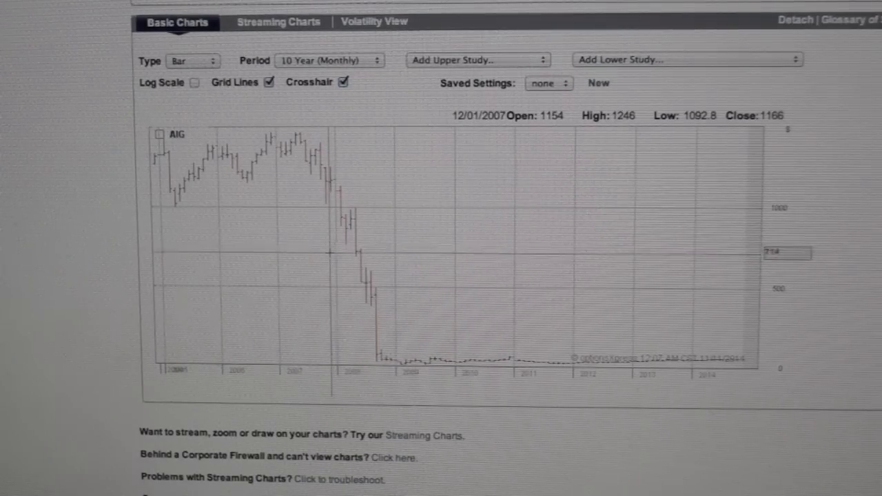
pyautogui.moveTo(330, 292)
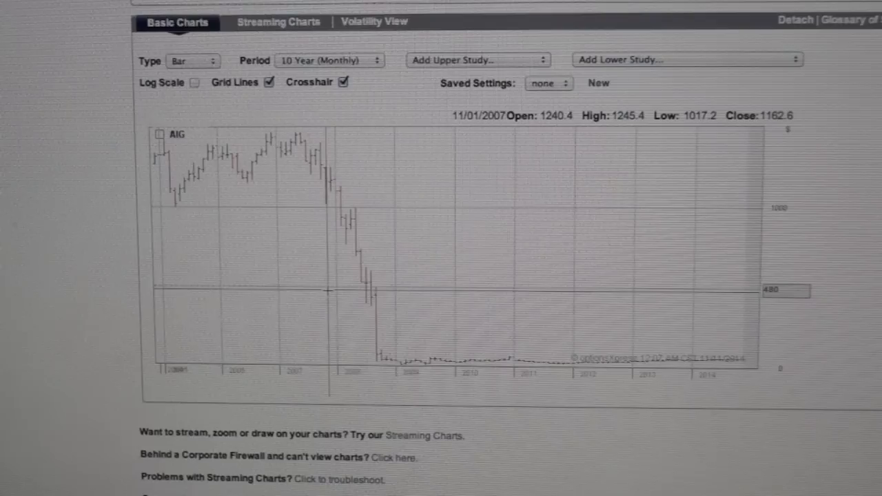
pyautogui.moveTo(317, 328)
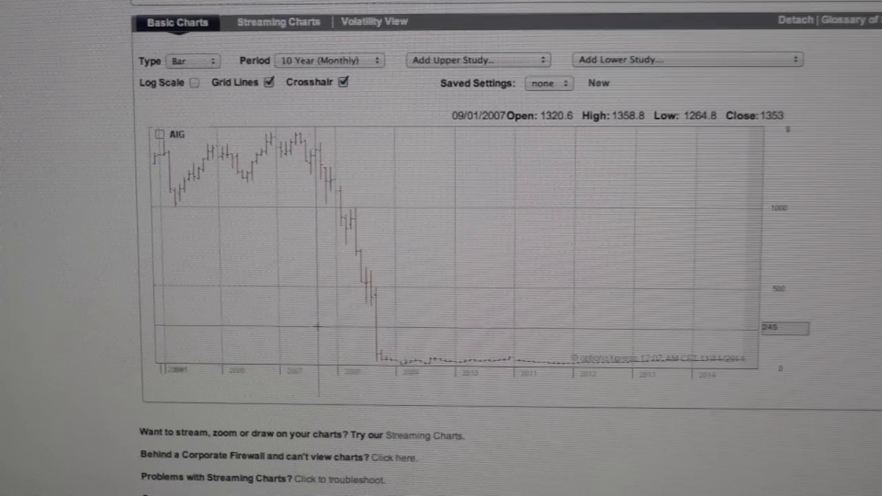
pyautogui.moveTo(324, 327)
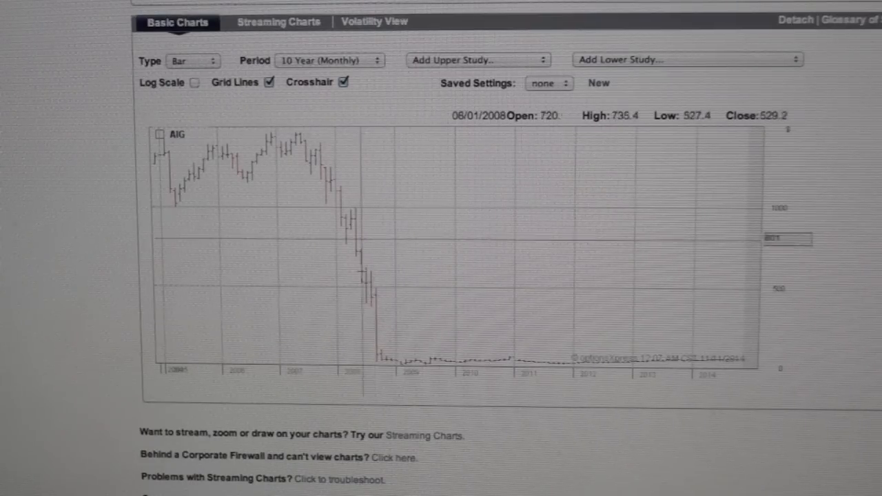
pyautogui.moveTo(516, 342)
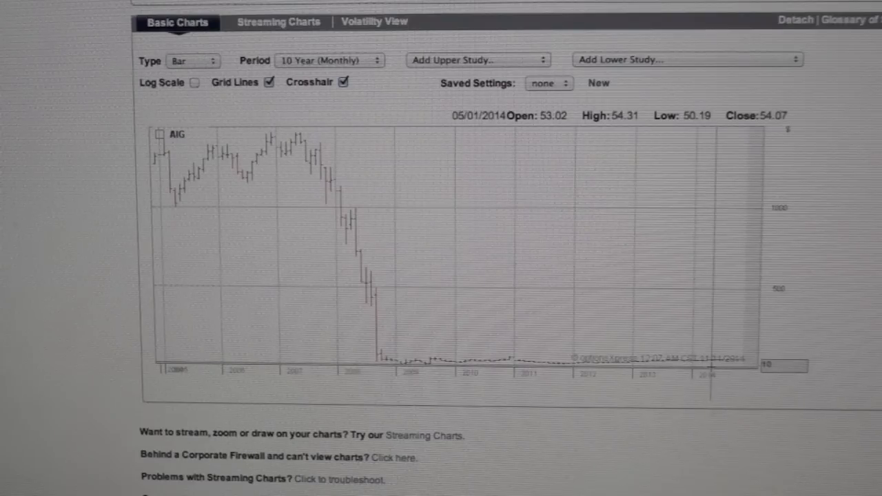
pyautogui.moveTo(389, 314)
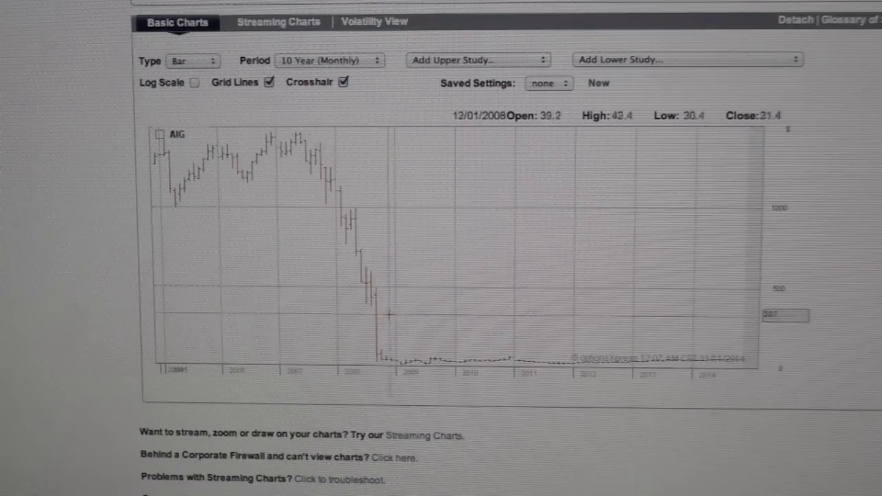
pyautogui.moveTo(377, 265)
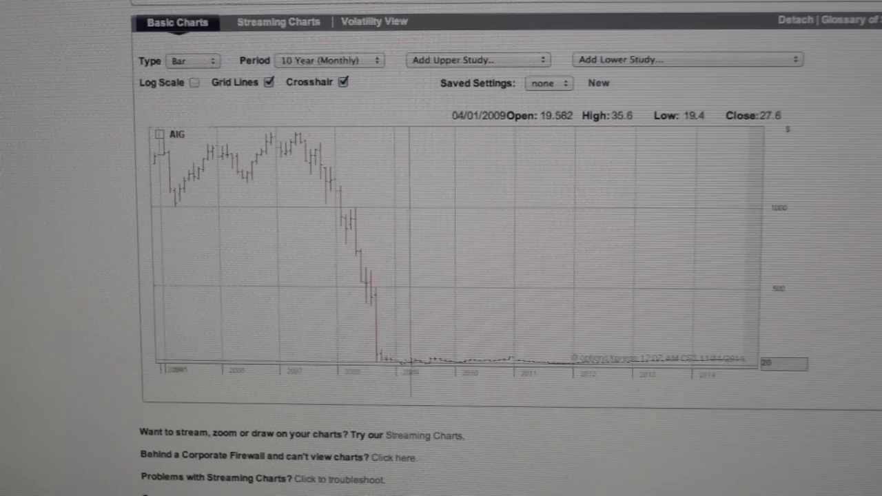
pyautogui.moveTo(451, 355)
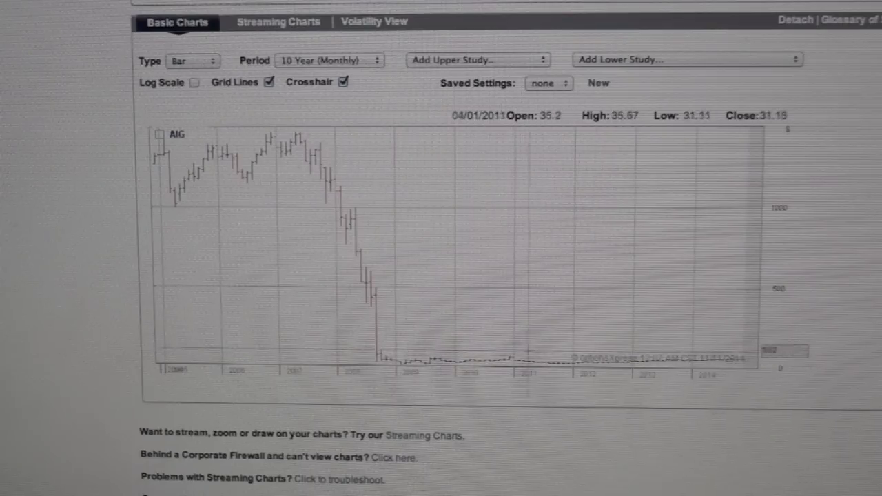
pyautogui.moveTo(659, 282)
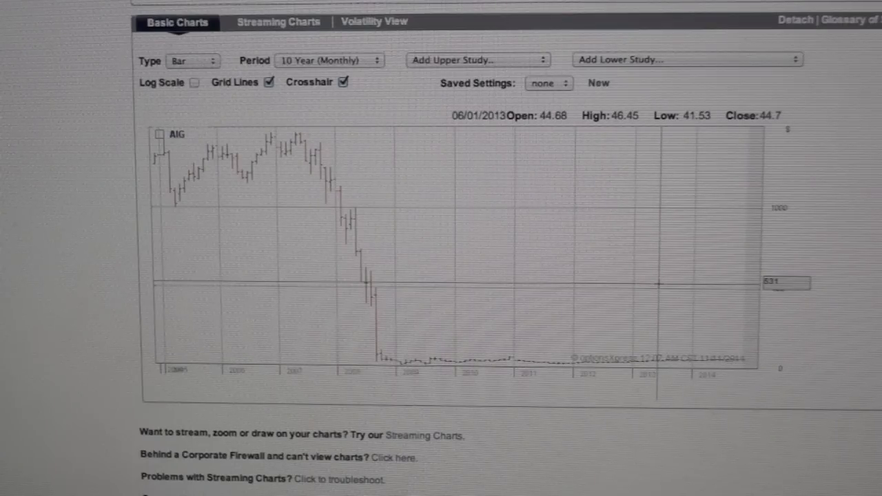
pyautogui.moveTo(416, 336)
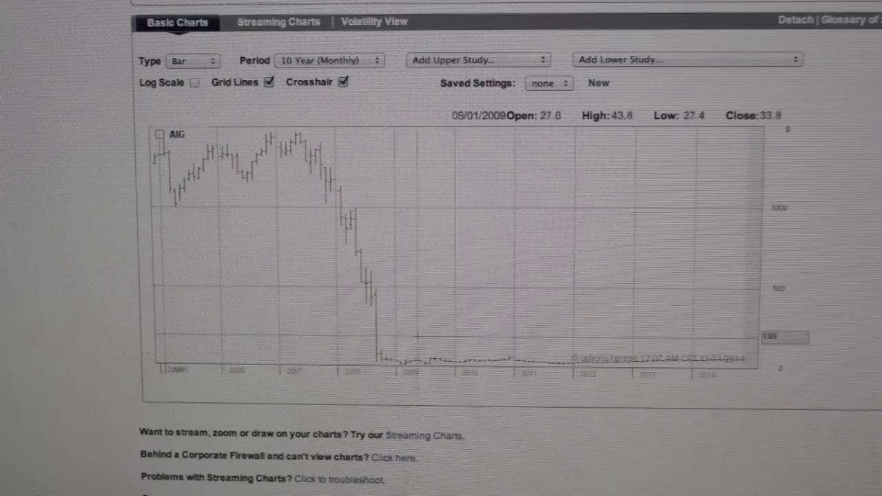
pyautogui.moveTo(240, 421)
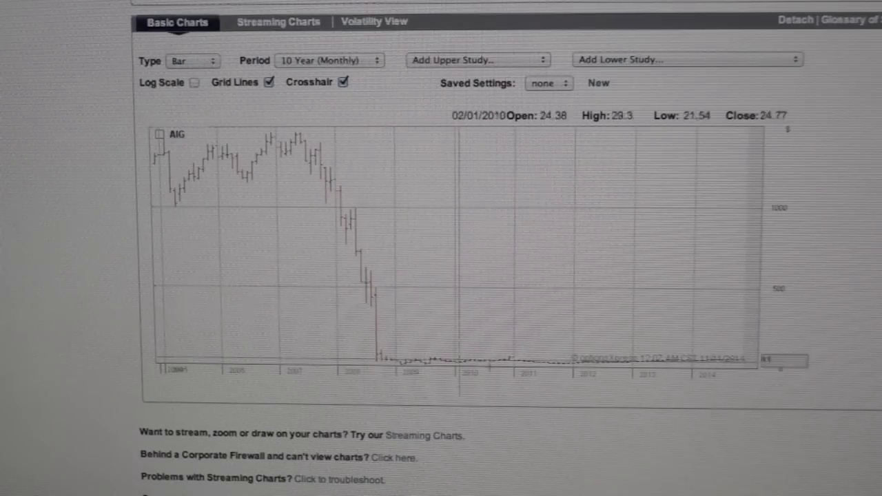
pyautogui.moveTo(667, 394)
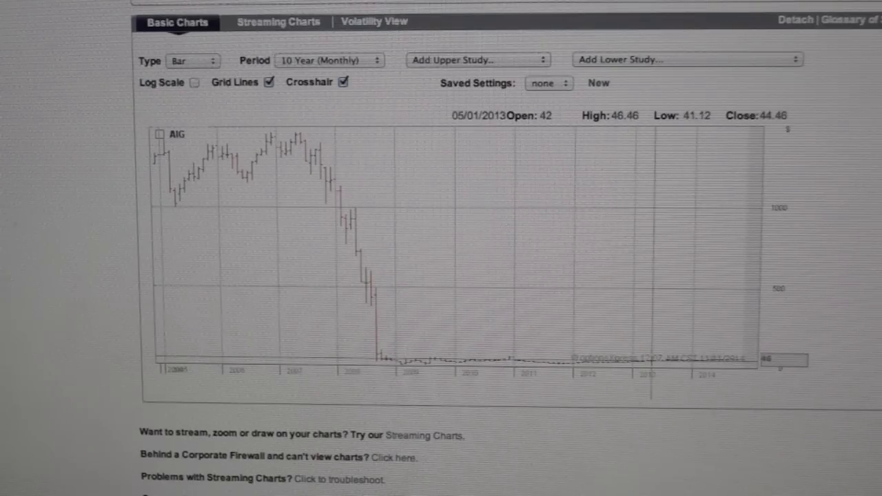
pyautogui.moveTo(416, 338)
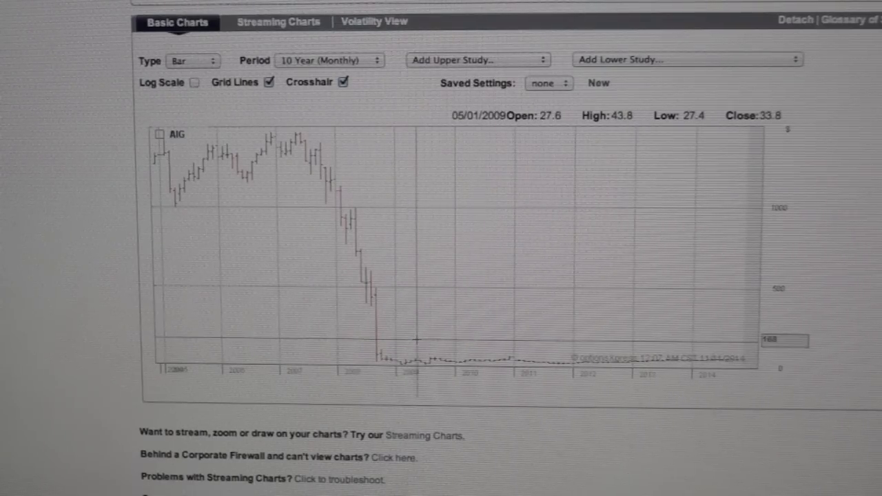
pyautogui.moveTo(411, 342)
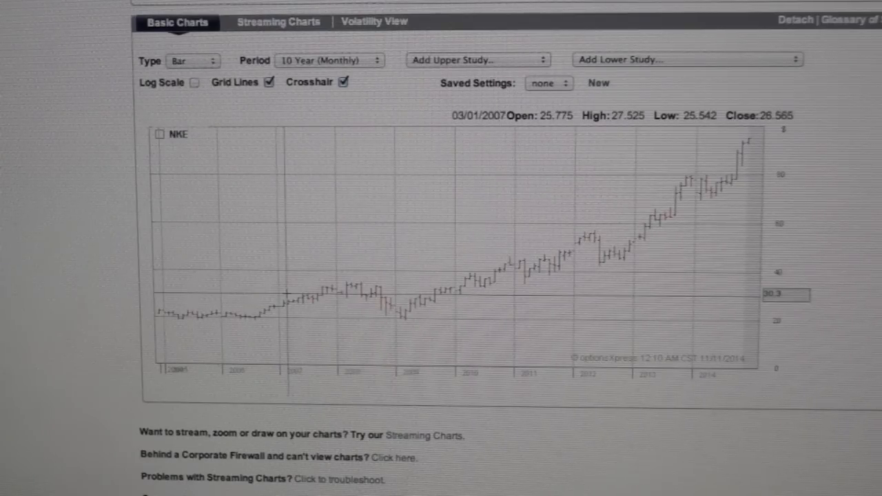
pyautogui.moveTo(432, 284)
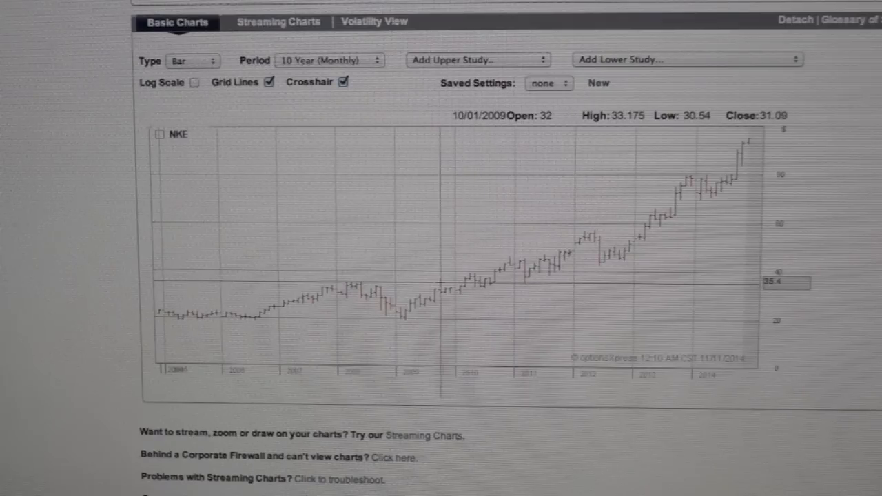
pyautogui.moveTo(471, 283)
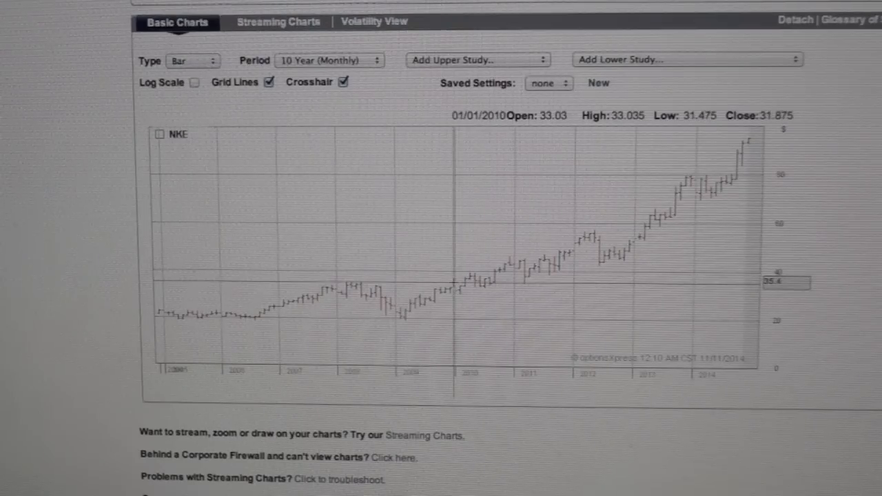
pyautogui.moveTo(540, 265)
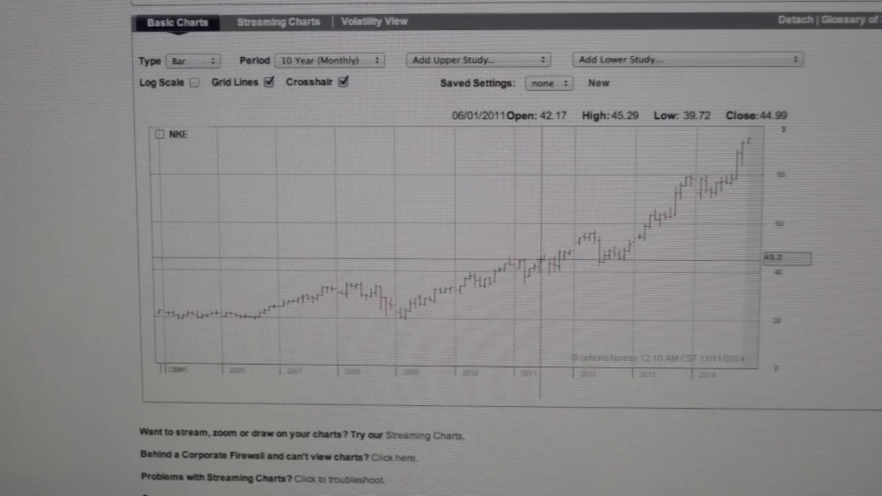
pyautogui.moveTo(646, 226)
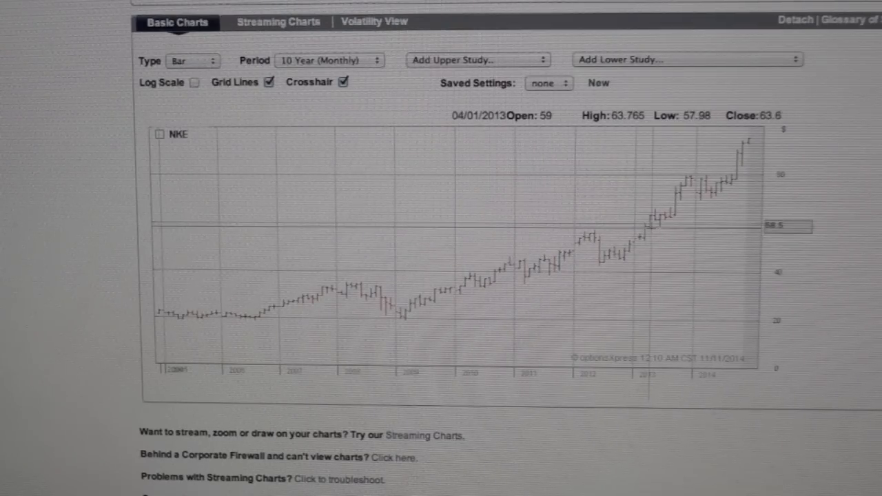
pyautogui.moveTo(648, 223)
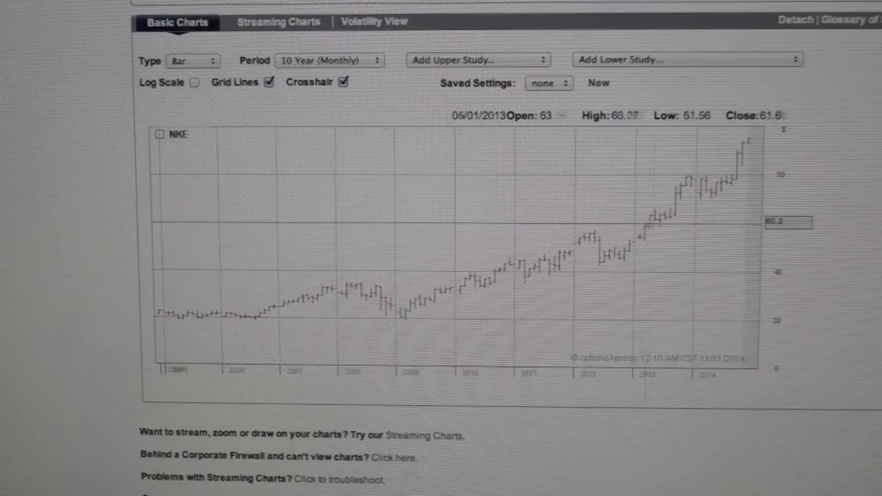
pyautogui.moveTo(654, 203)
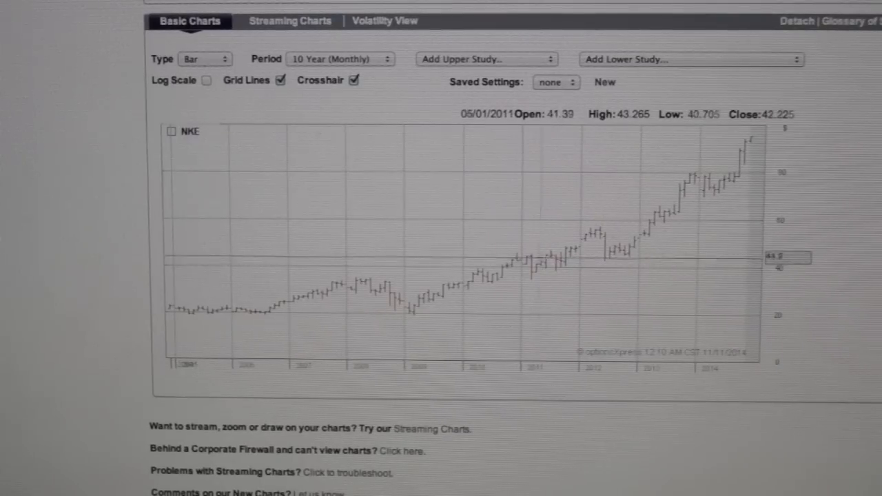
pyautogui.moveTo(491, 281)
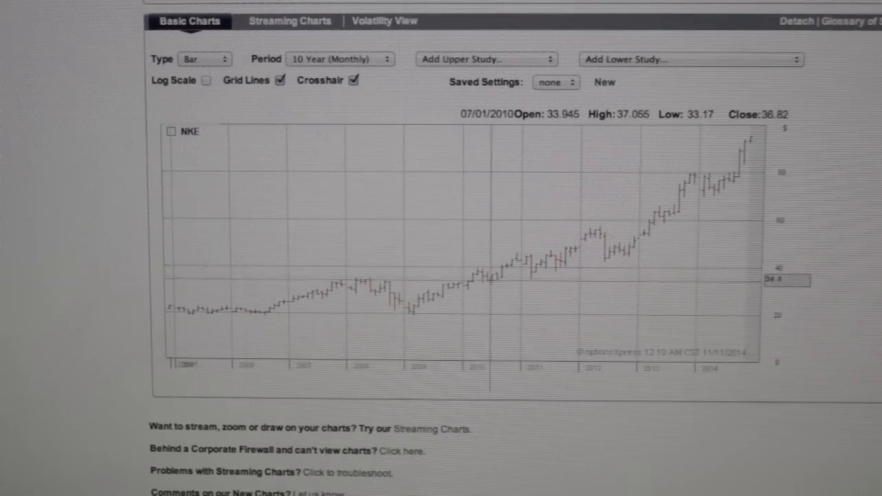
pyautogui.moveTo(489, 275)
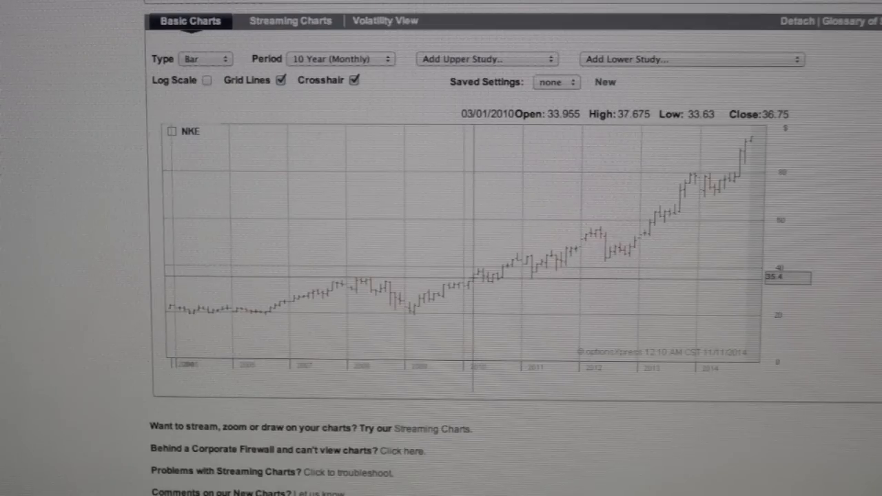
pyautogui.moveTo(550, 251)
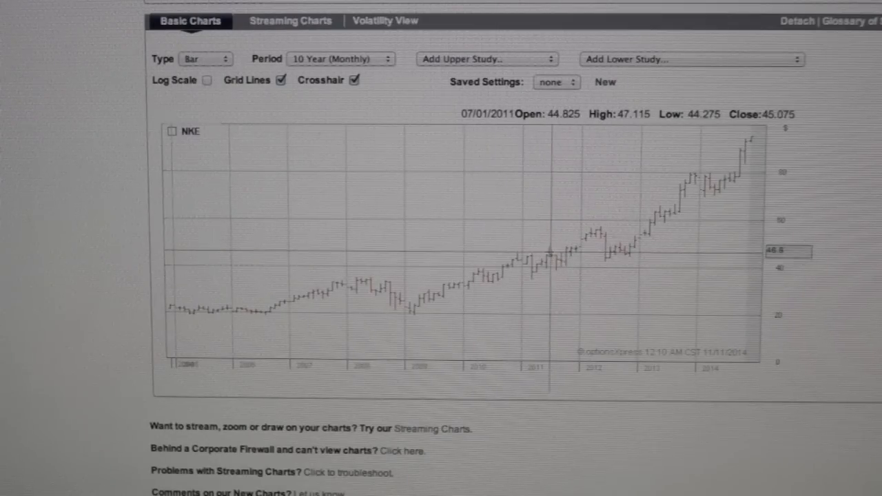
pyautogui.moveTo(444, 282)
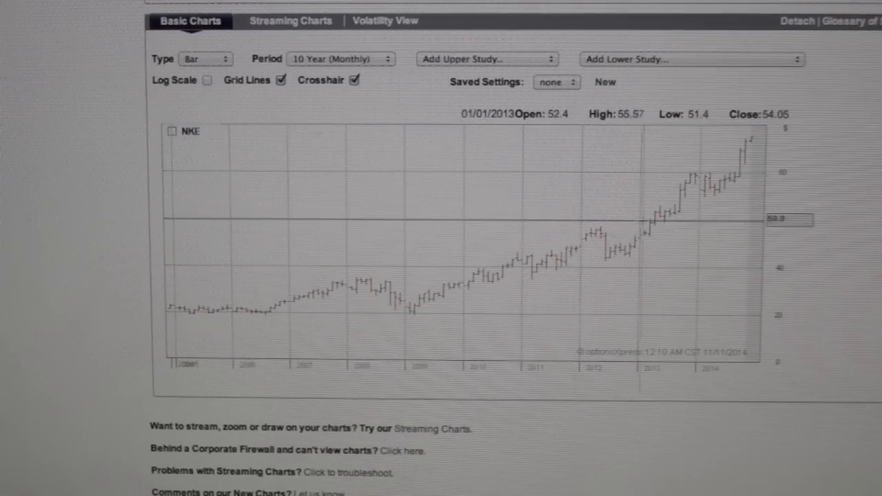
pyautogui.moveTo(680, 201)
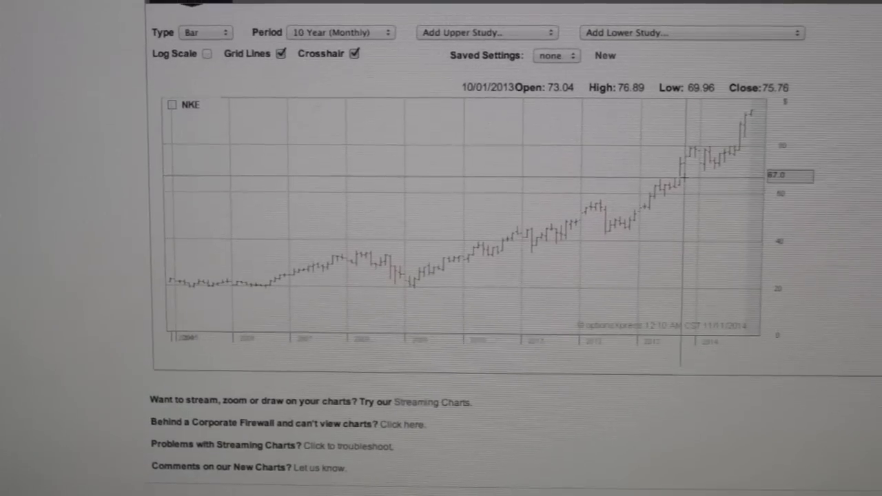
pyautogui.scroll(3)
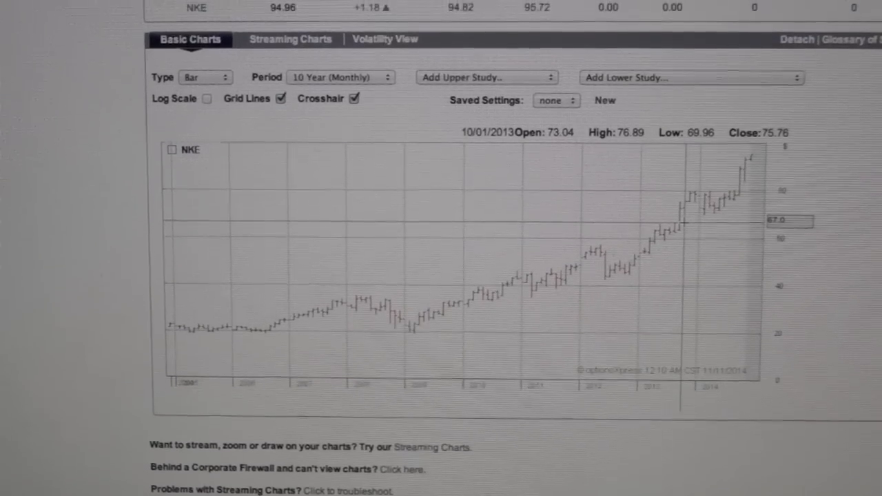